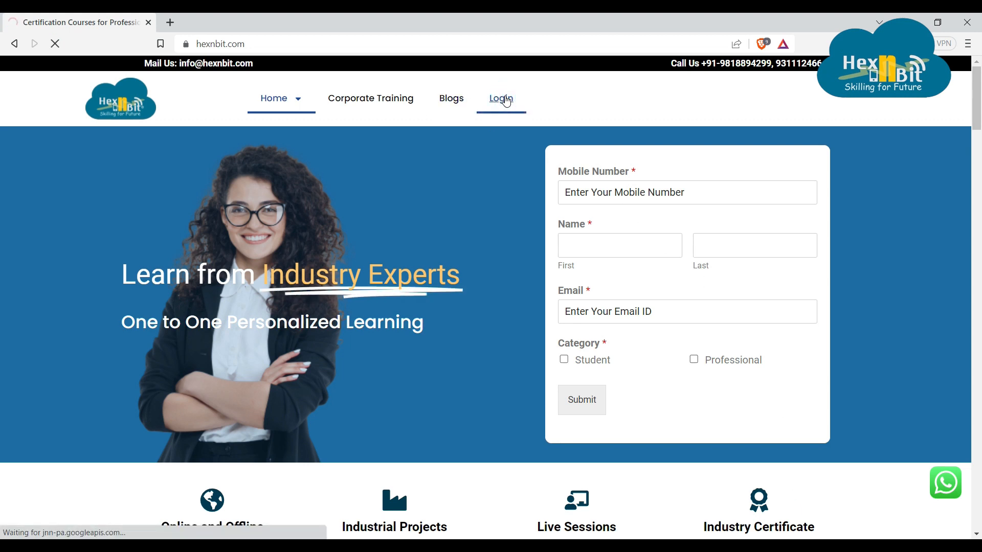
- Go to the HexnBit login page and follow the 'Lost your password?' link
click(500, 98)
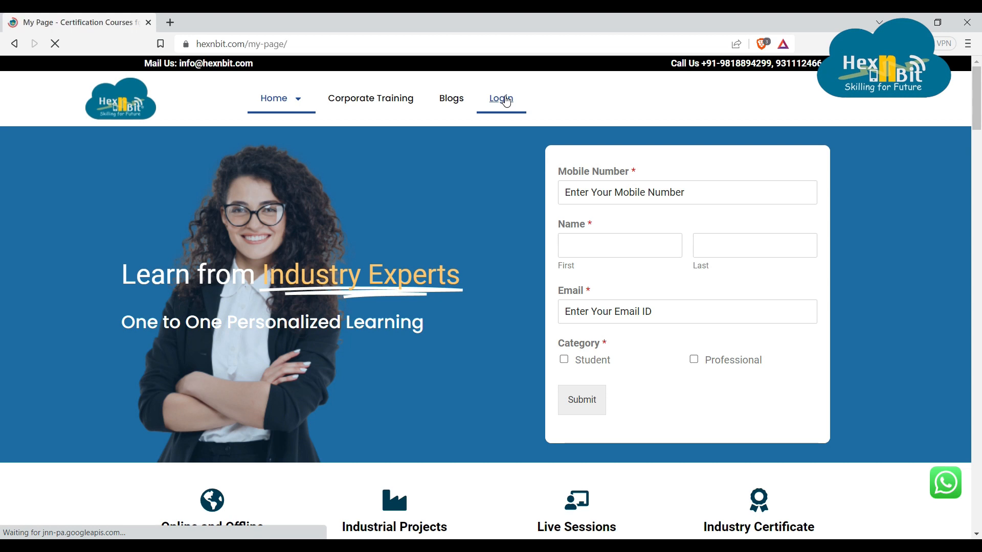
click(500, 98)
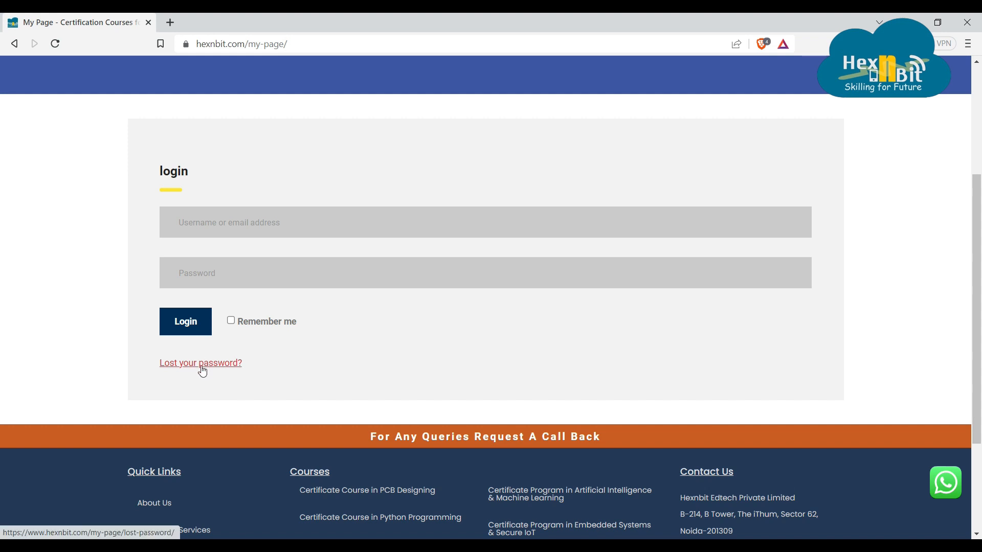
click(200, 363)
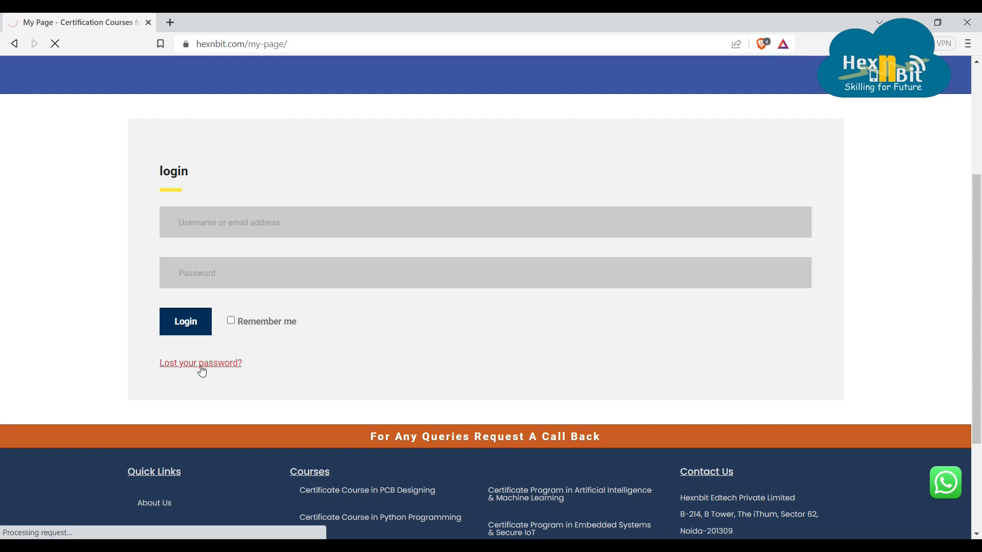
click(200, 362)
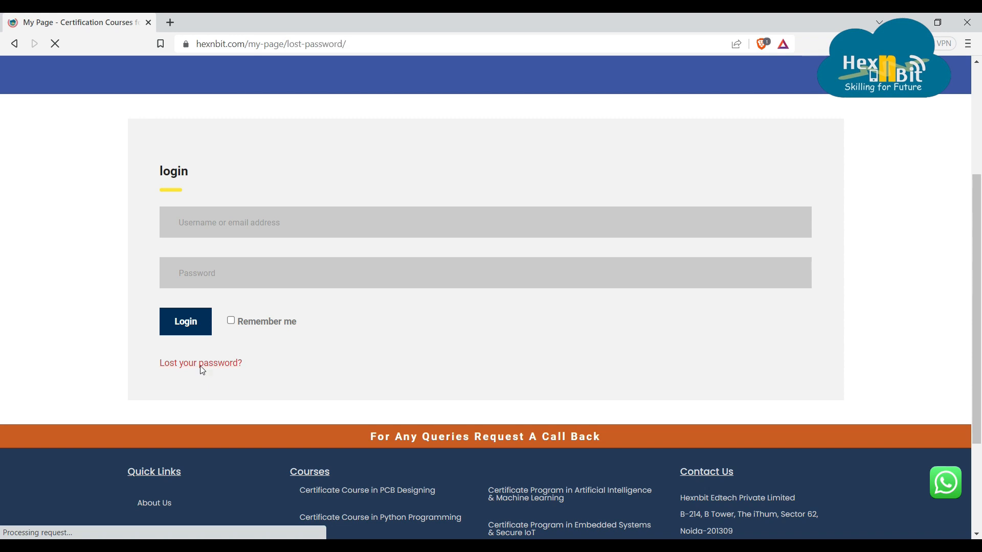
click(200, 363)
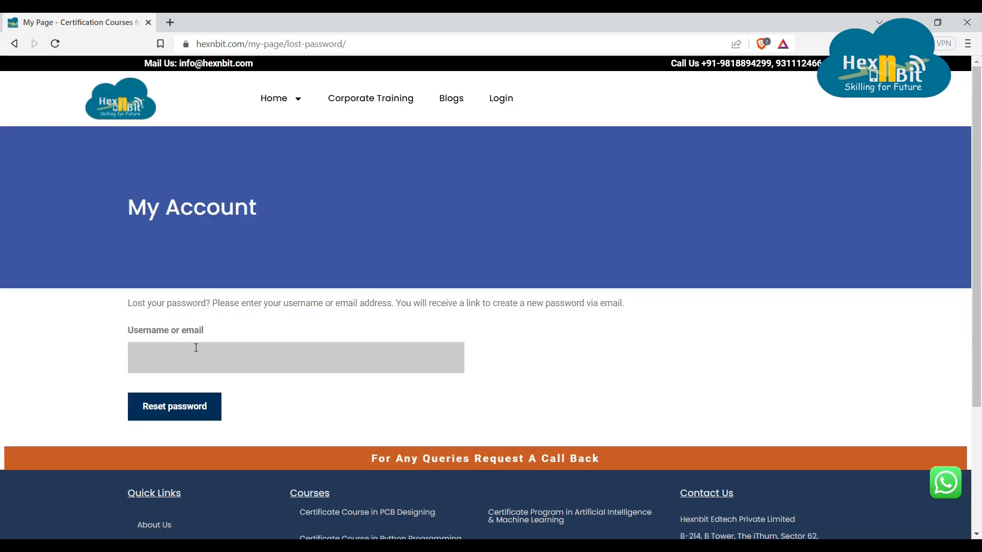
mouse_move(207, 368)
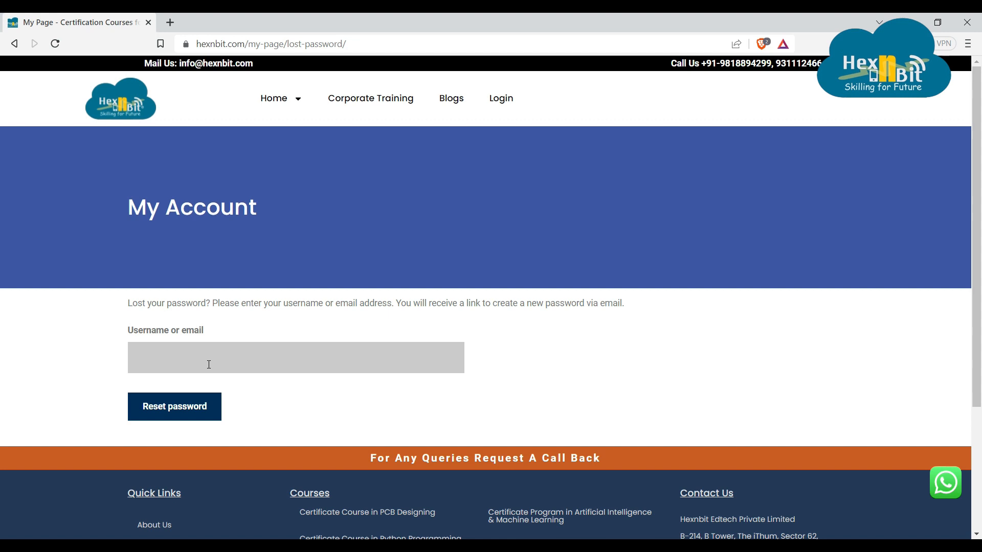
click(296, 358)
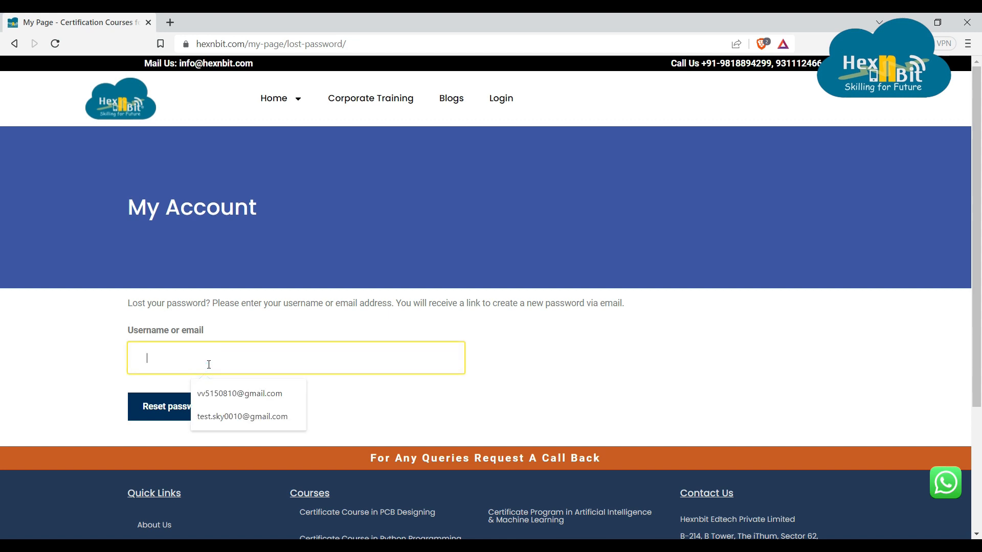
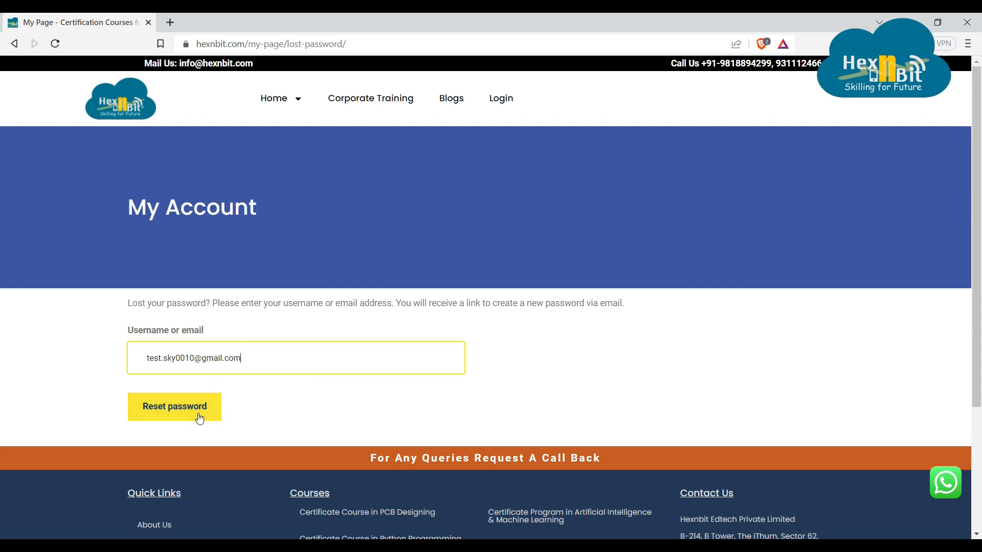
click(175, 407)
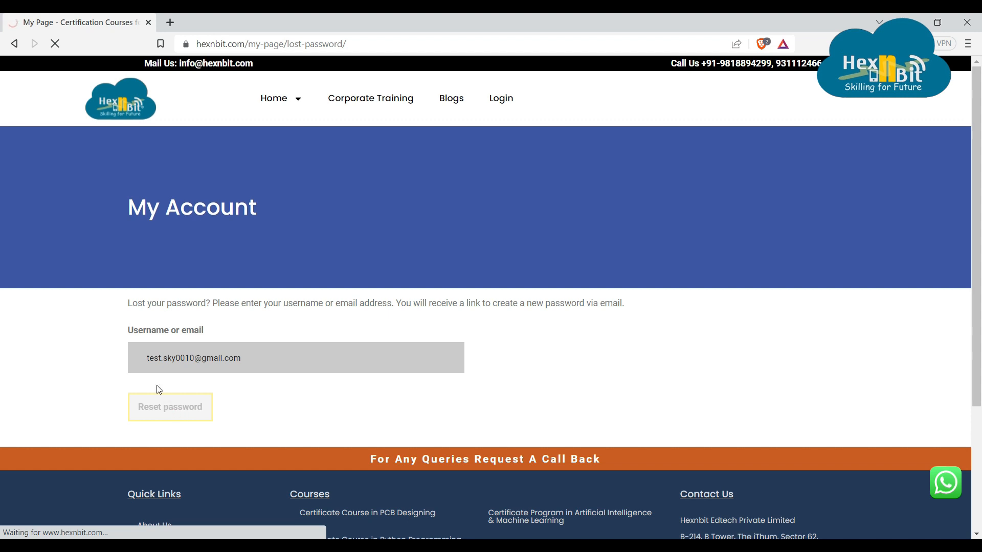
click(170, 407)
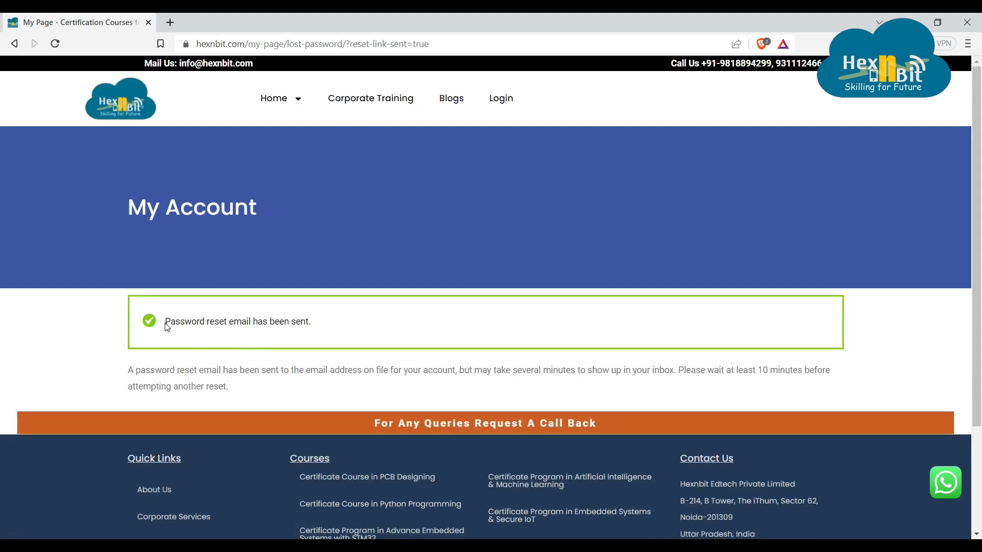
mouse_move(244, 340)
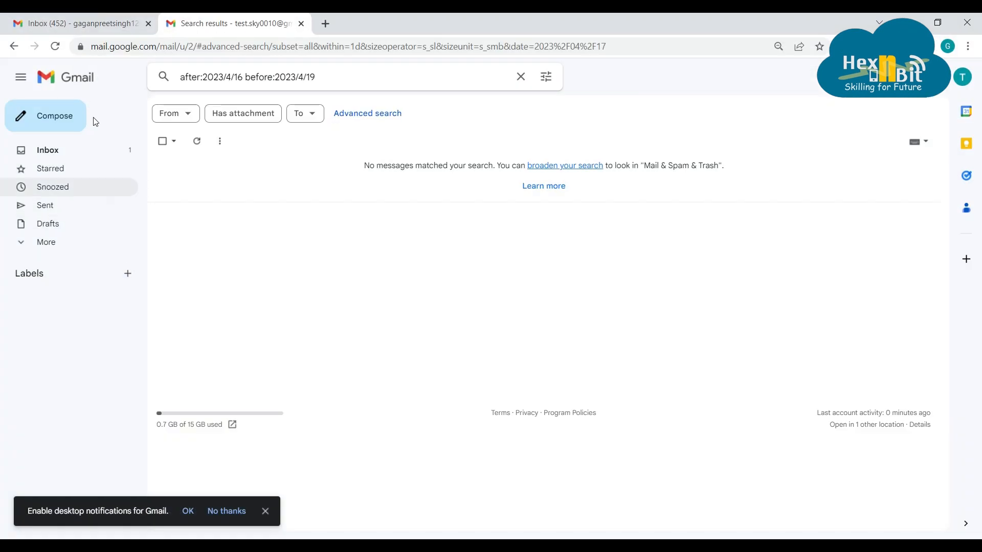
- Open the Hex N Bit Password Reset Request email in Gmail and follow its reset link
click(55, 46)
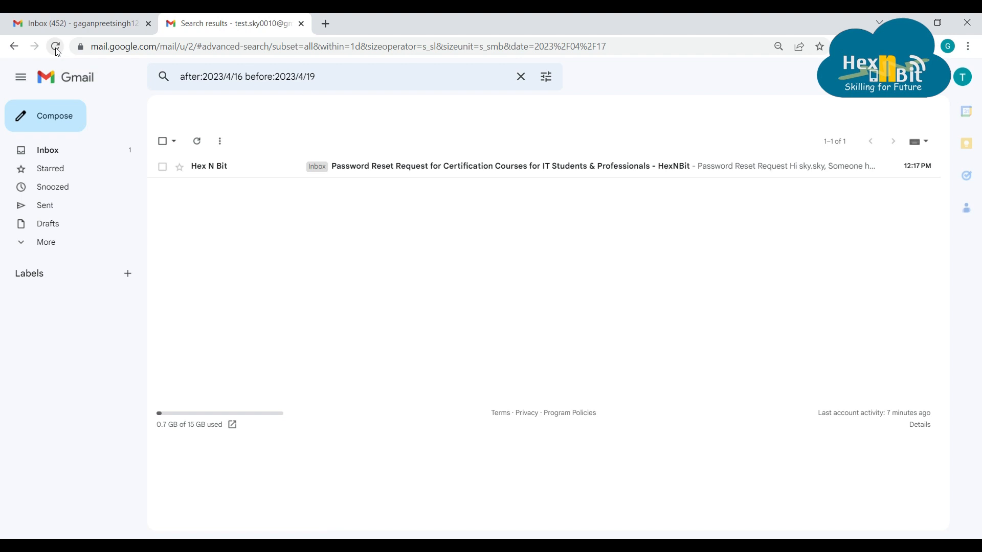
click(544, 76)
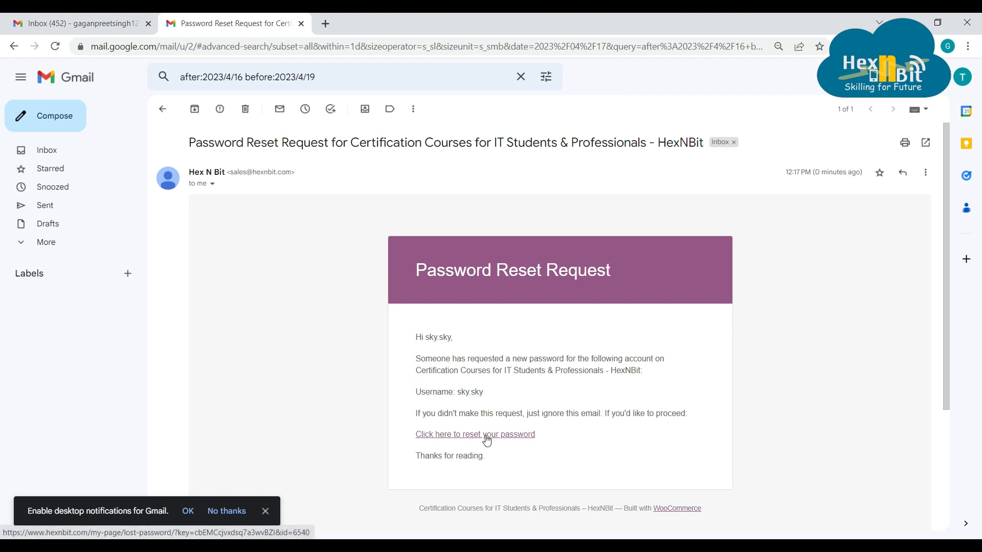
click(474, 434)
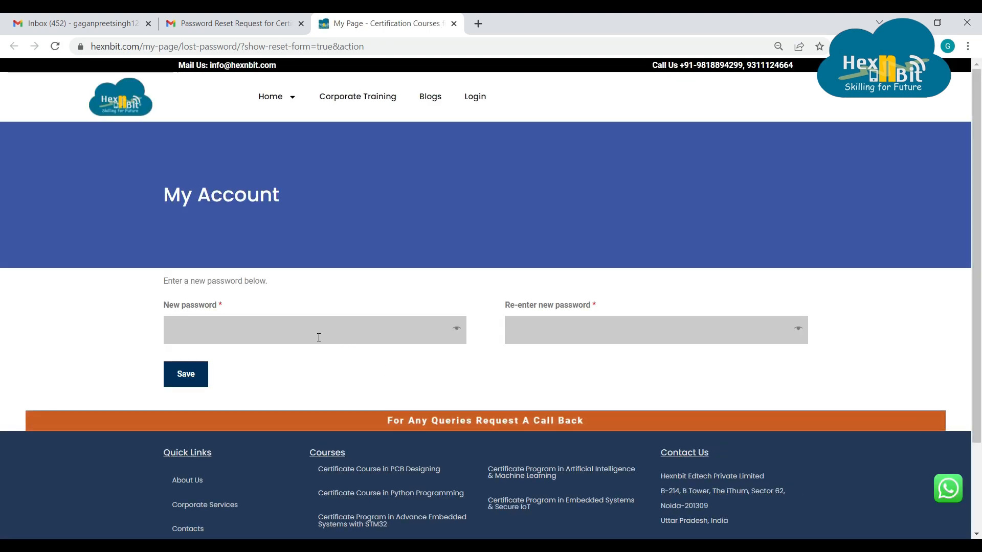
- Enter and confirm a new HexnBit password, then save it
click(655, 330)
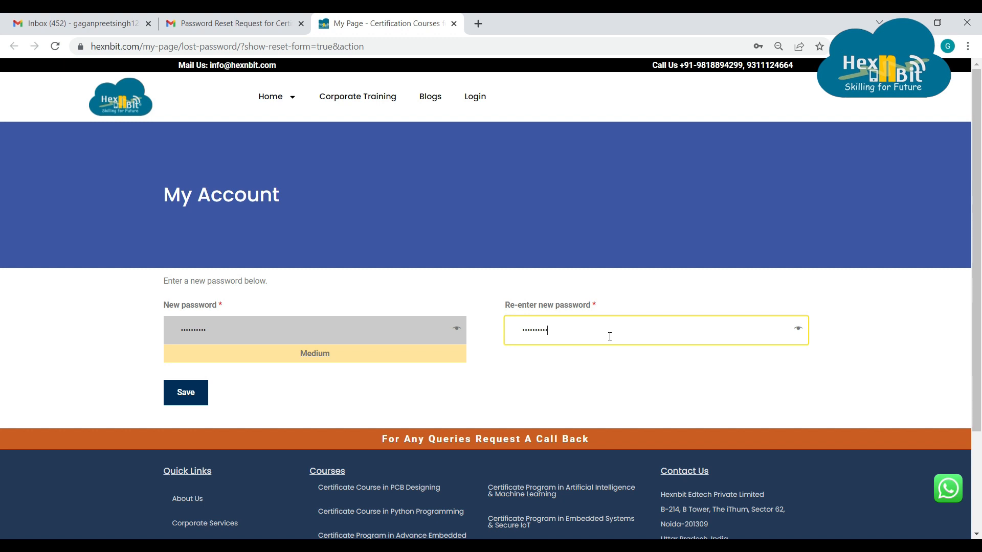
mouse_move(485, 338)
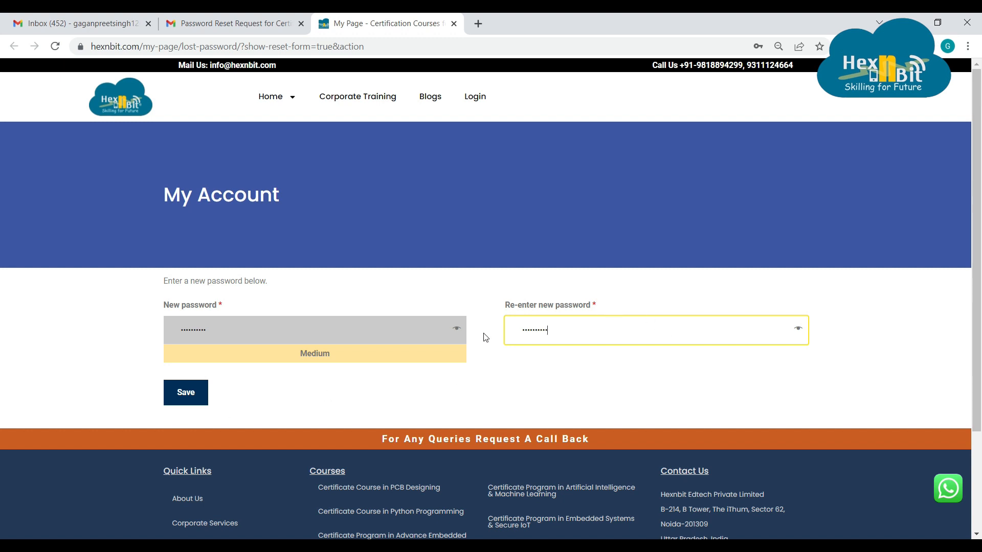
mouse_move(496, 342)
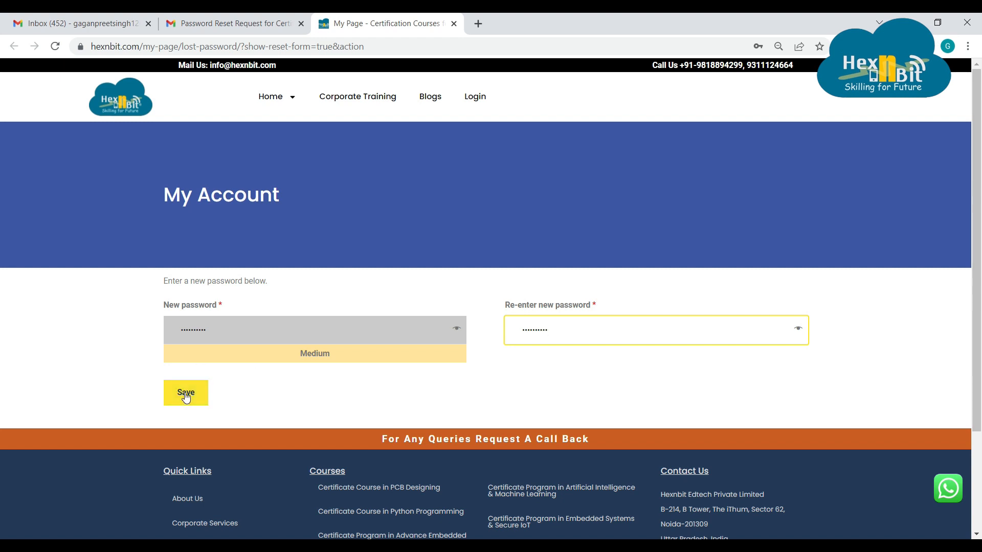
click(185, 393)
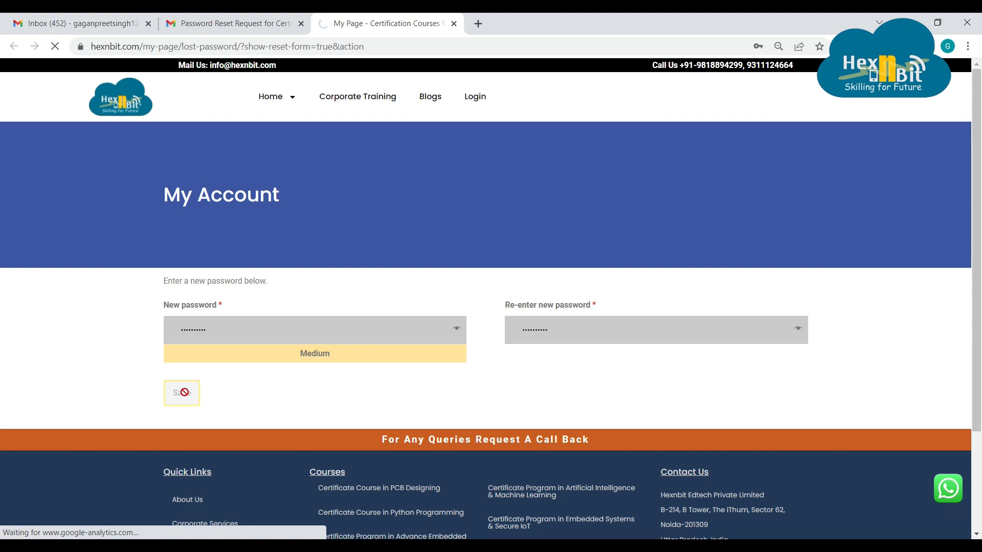
click(182, 394)
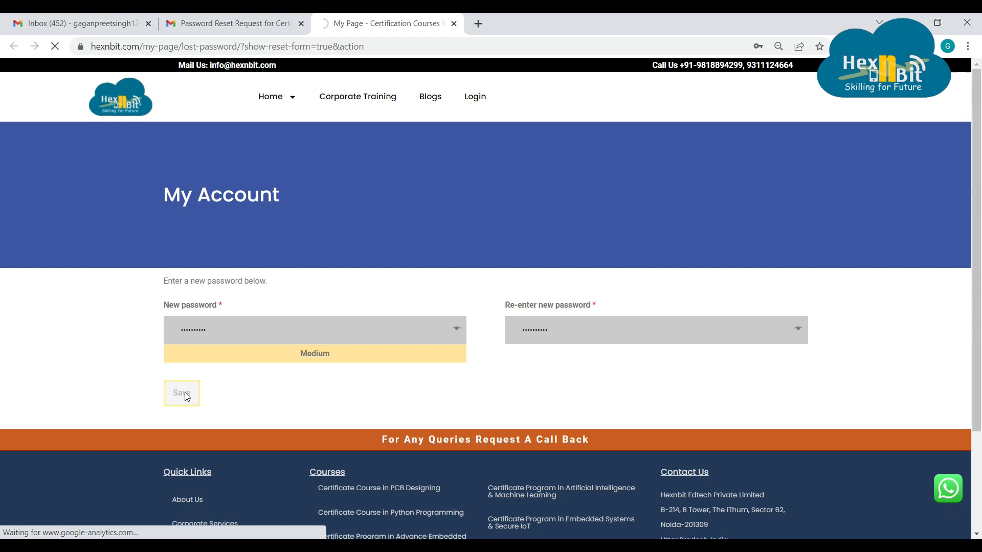
click(181, 393)
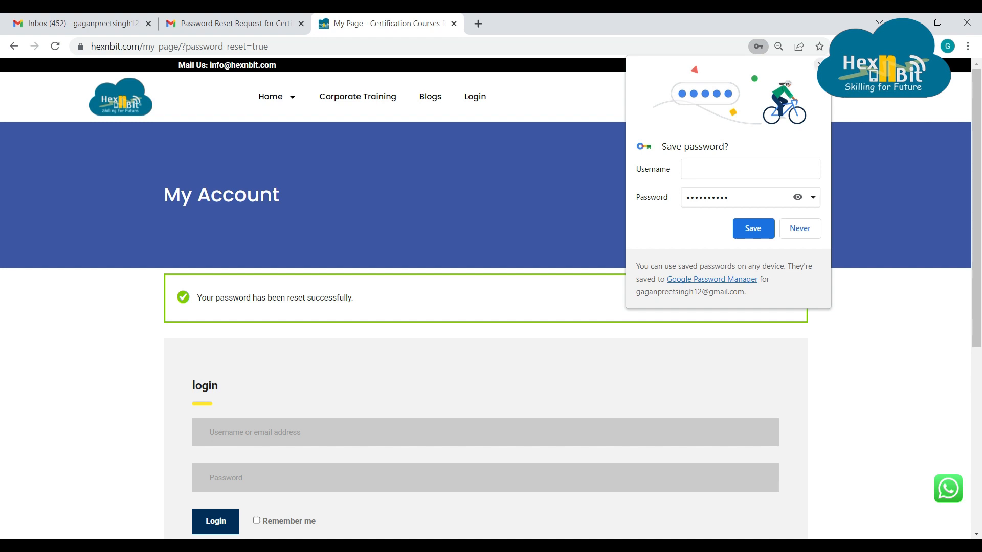
click(485, 432)
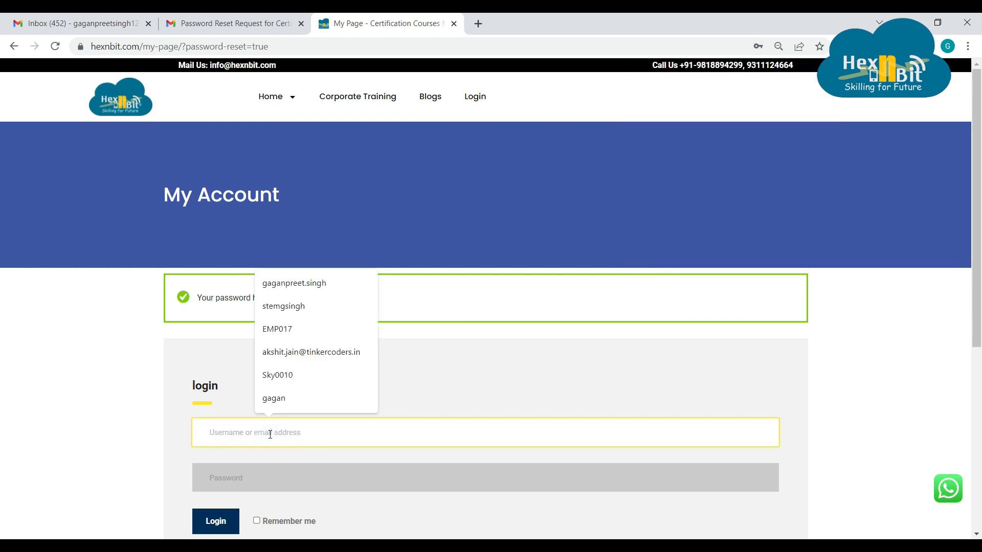
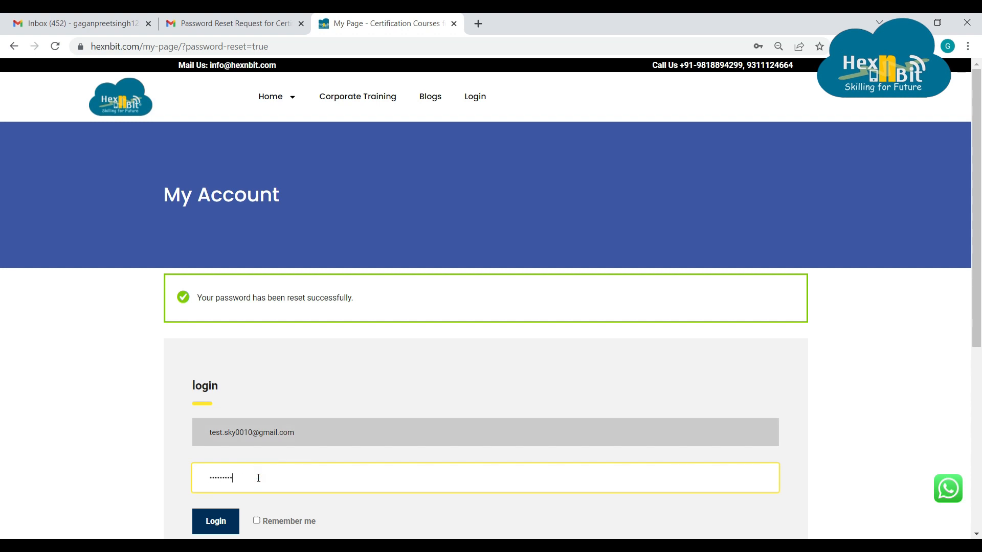
click(215, 521)
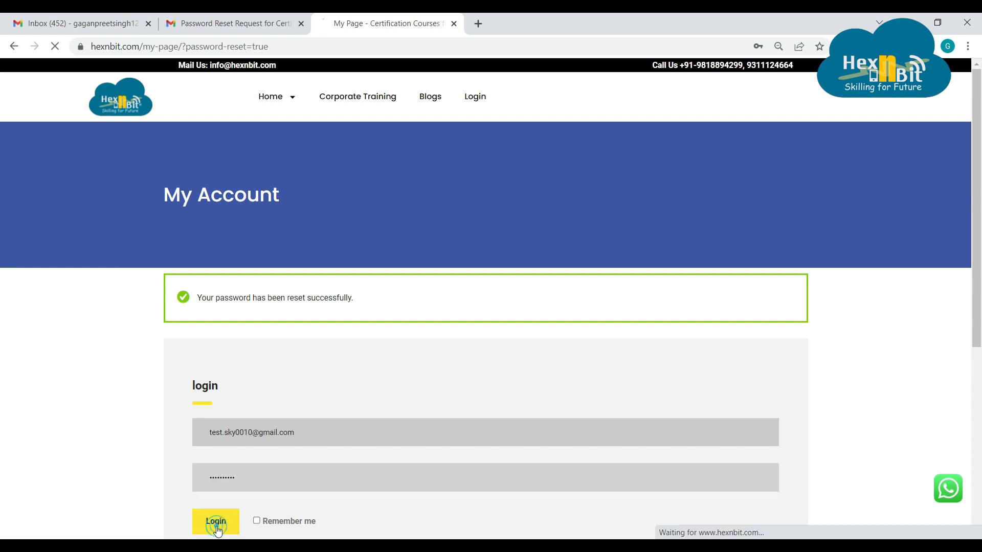
click(216, 521)
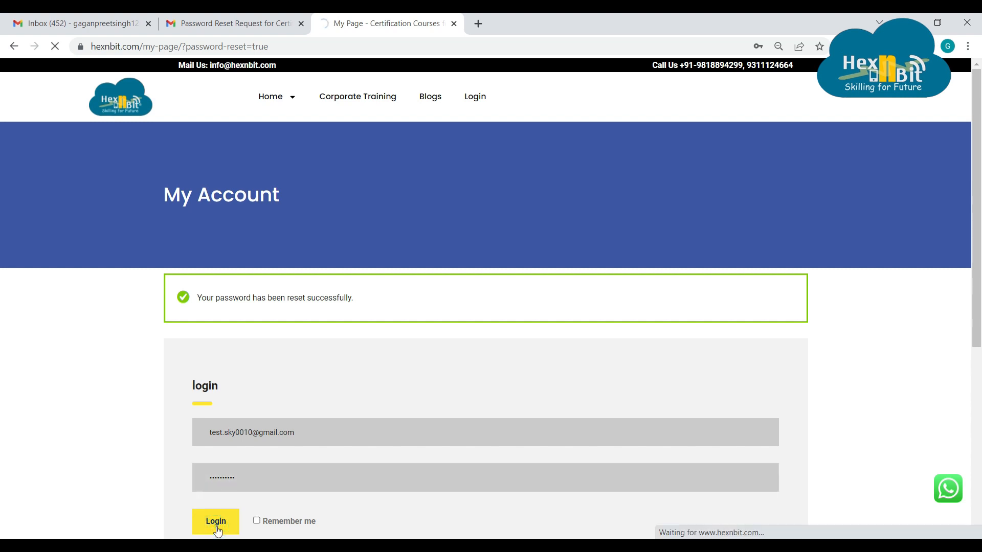
click(215, 521)
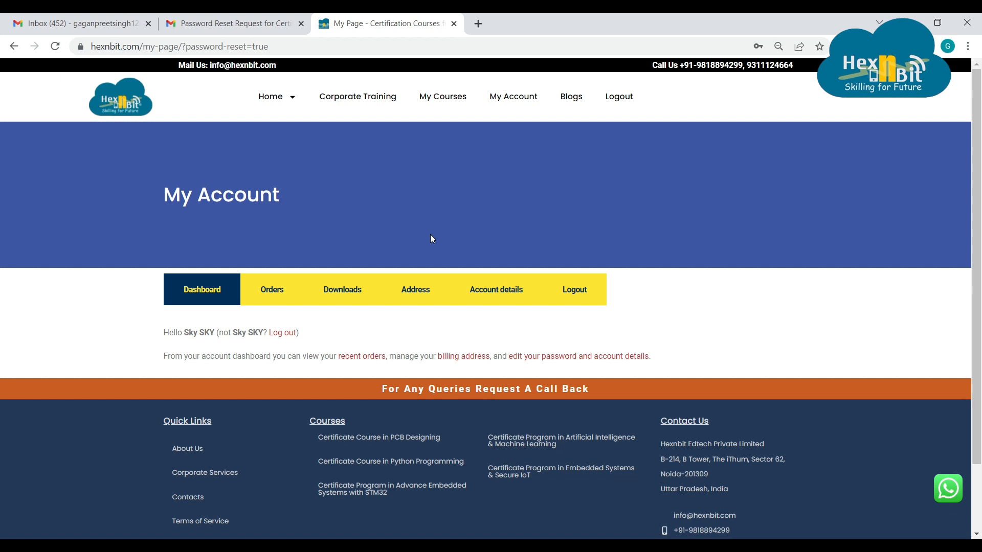
mouse_move(429, 236)
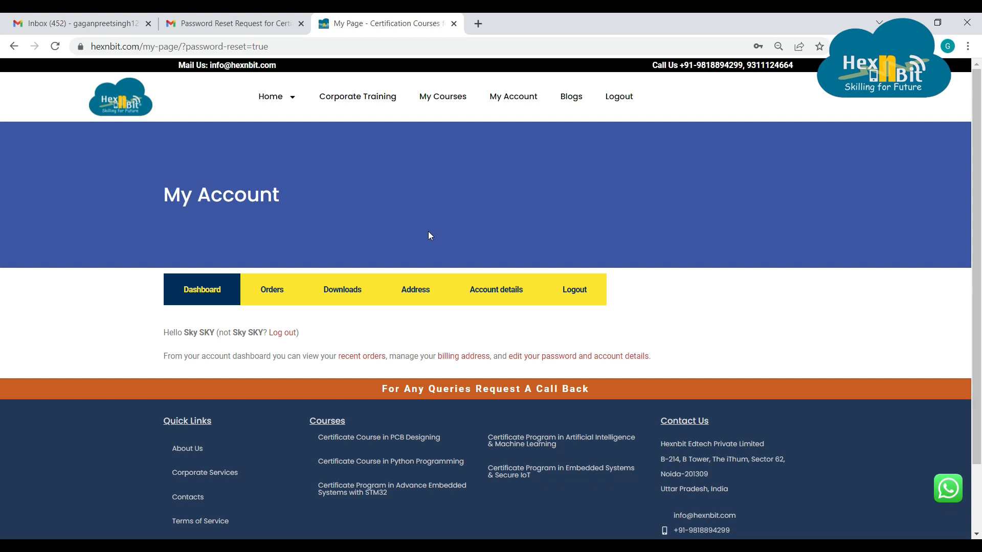